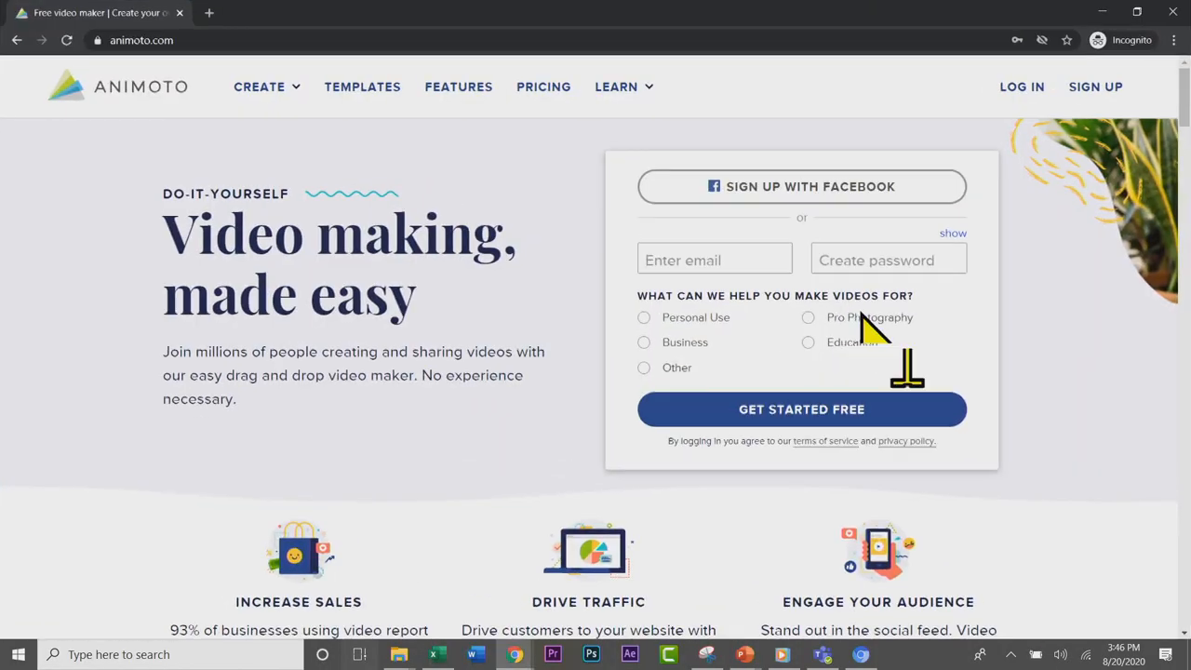
mouse_move(860, 340)
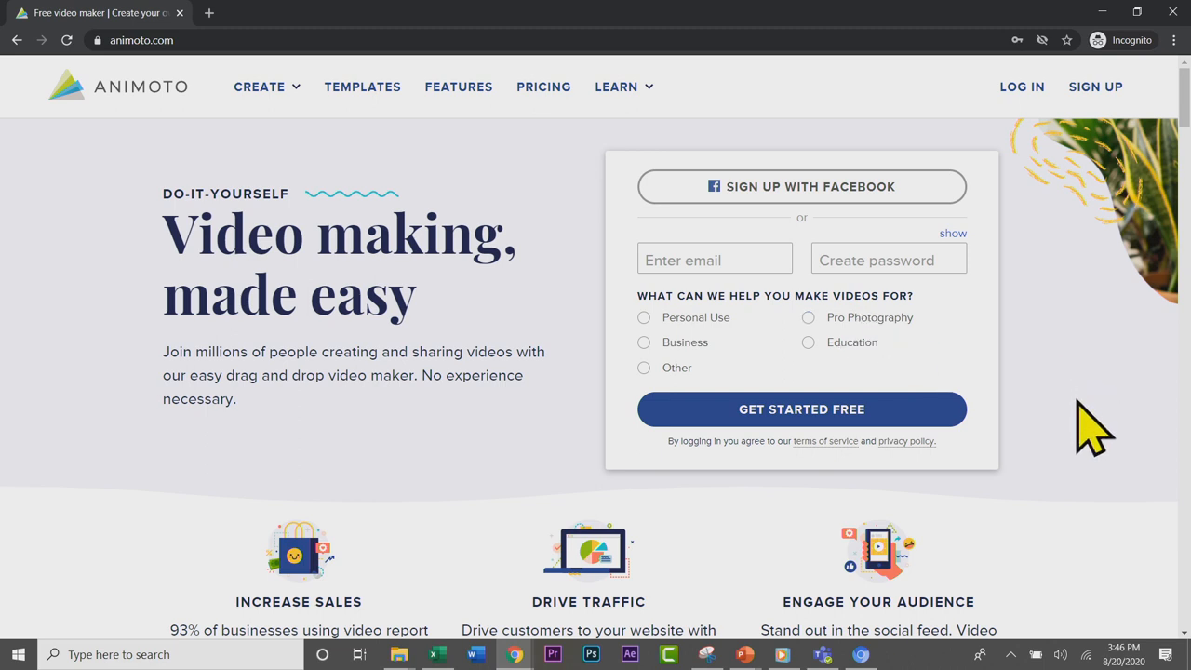
mouse_move(1075, 497)
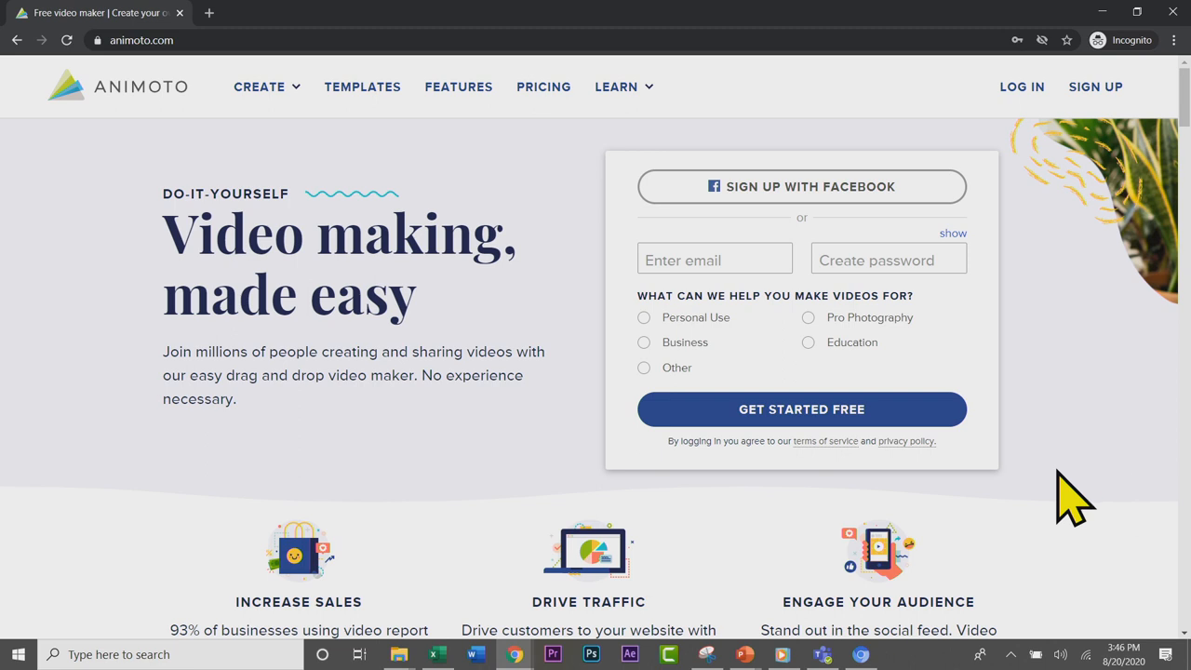
mouse_move(1052, 493)
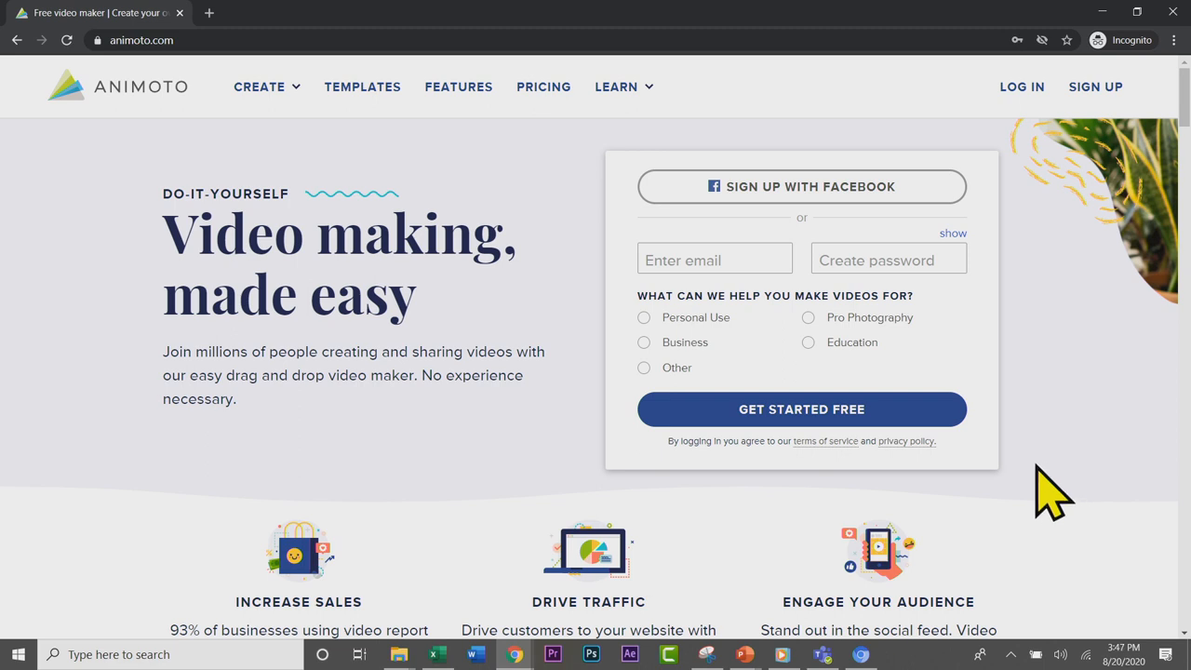
mouse_move(1037, 121)
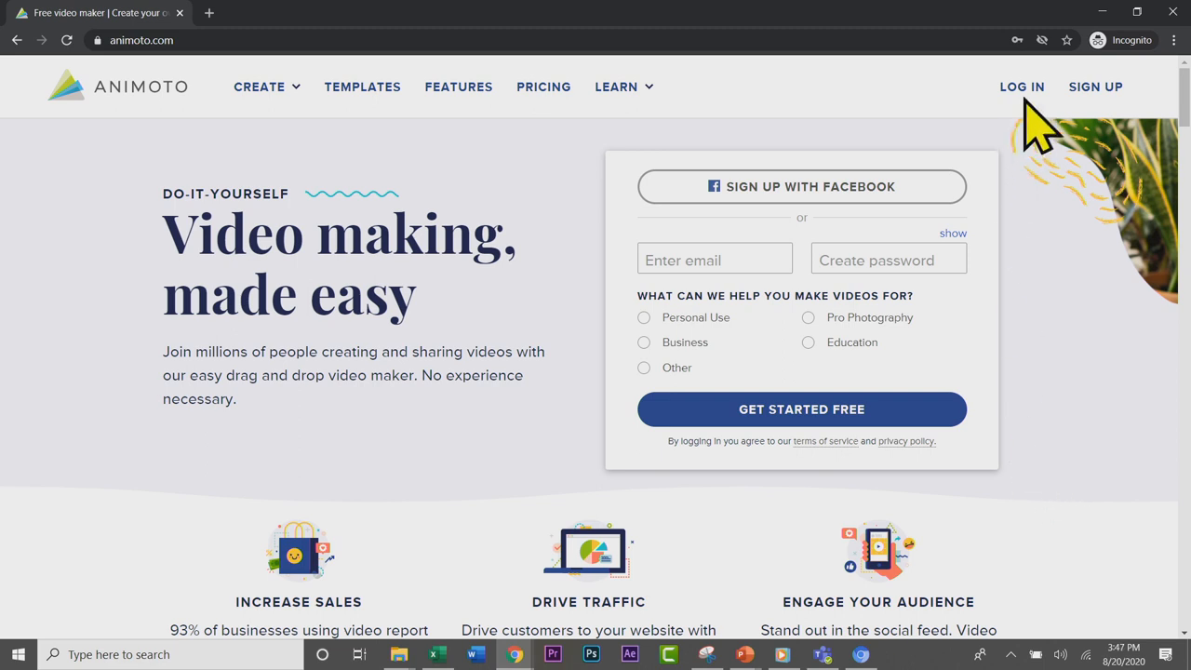
- Log in to Animoto with the account email and password from the Welcome Back page
left_click(1022, 87)
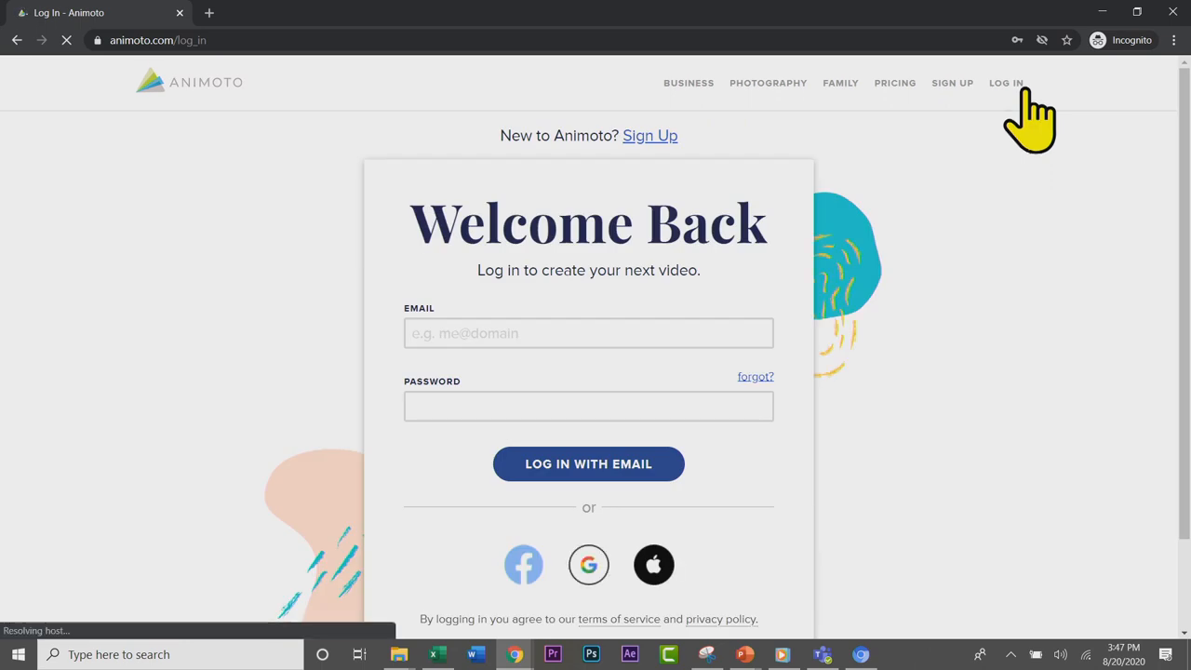
left_click(588, 333)
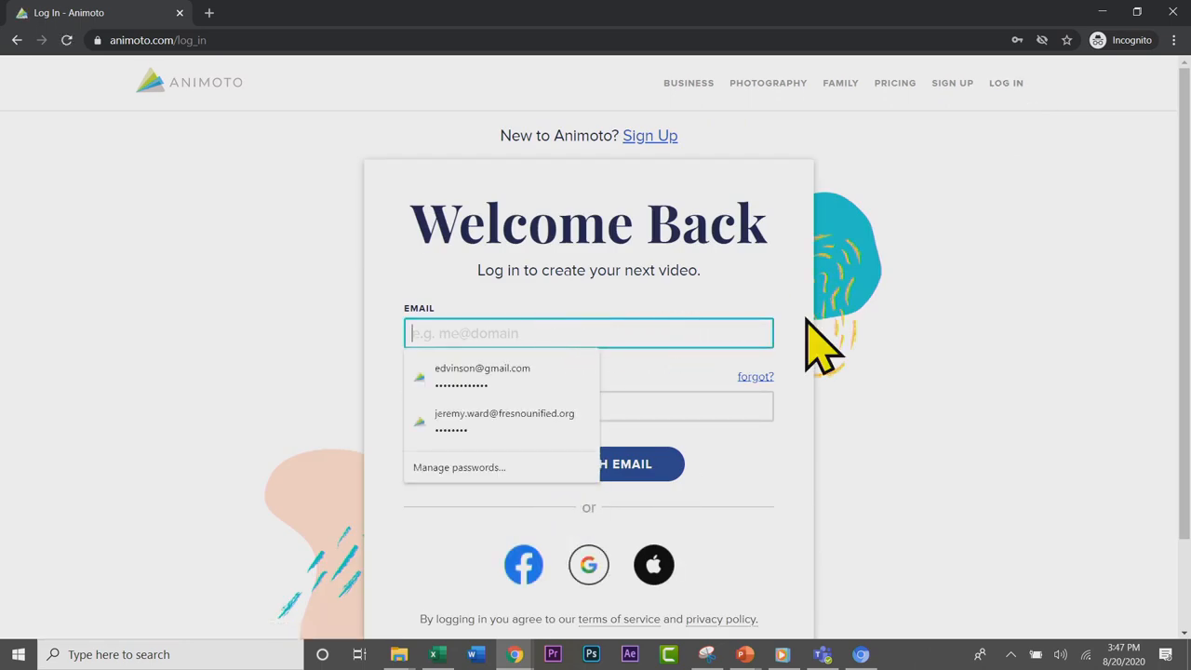
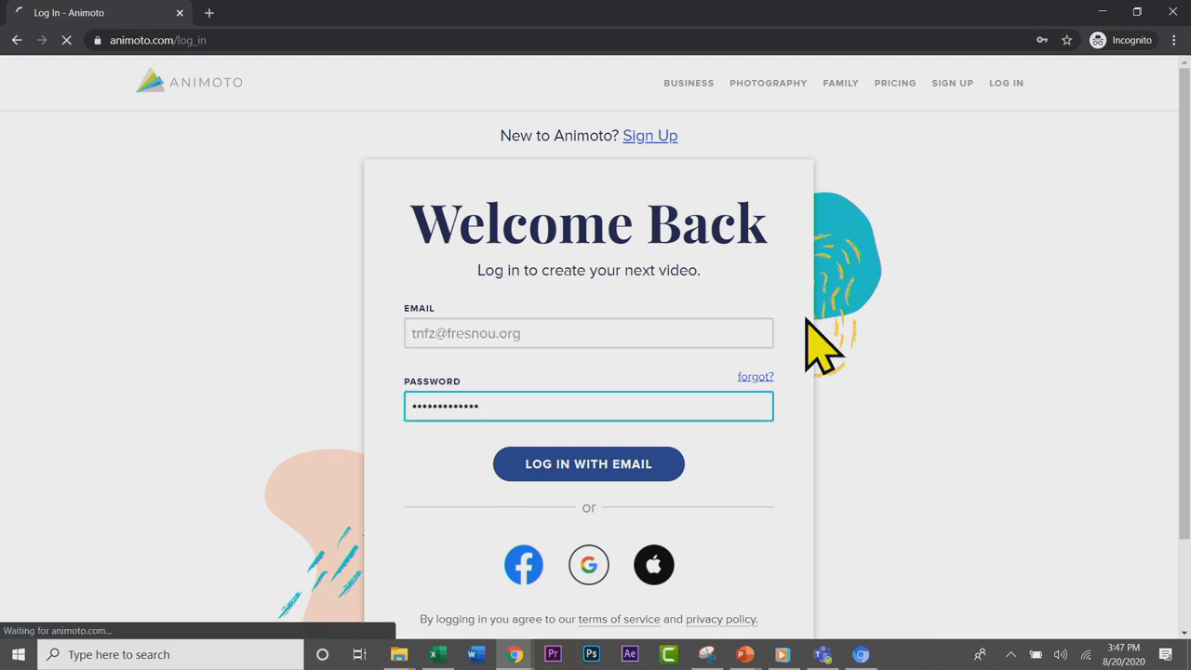
left_click(588, 463)
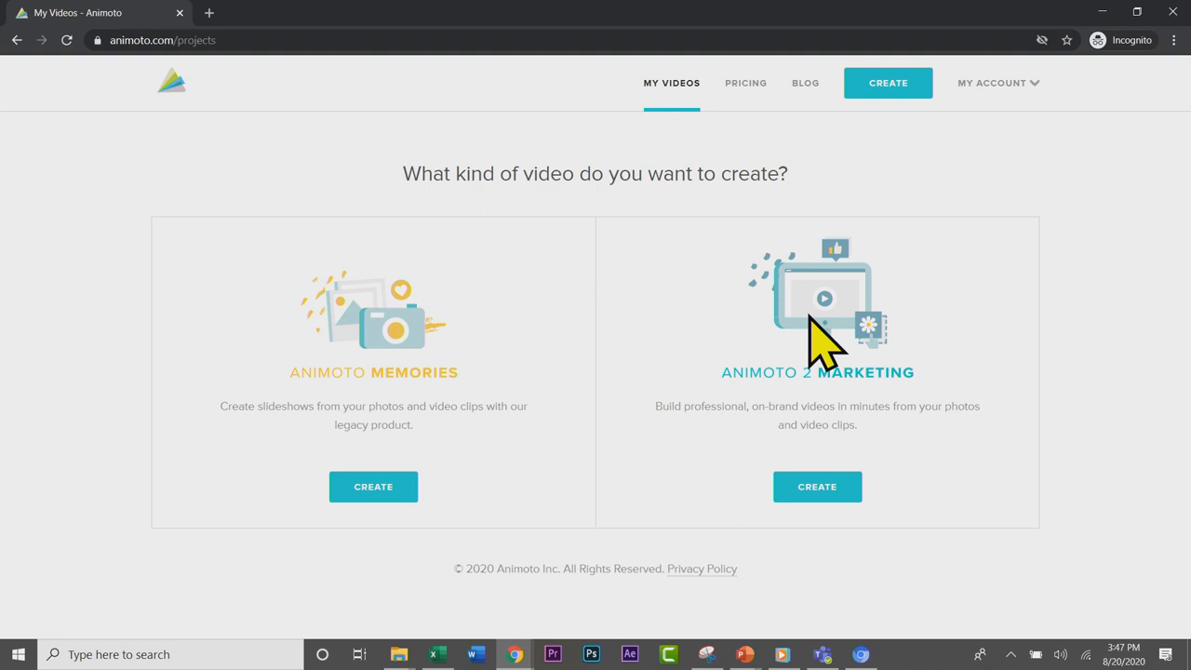
mouse_move(743, 654)
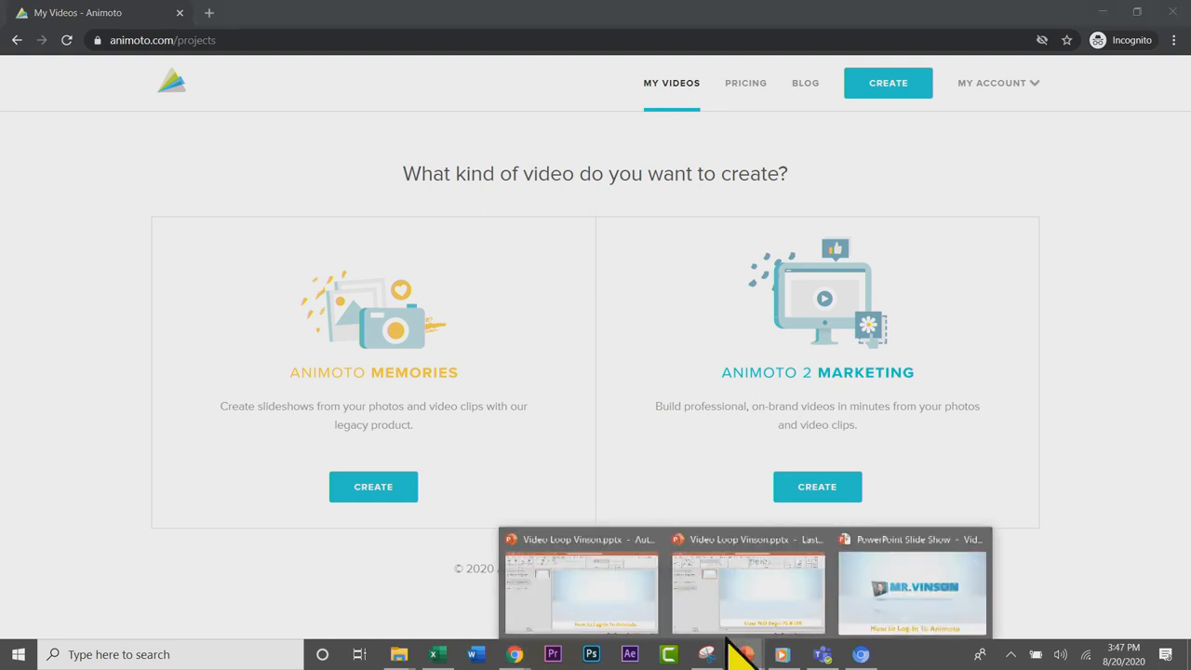